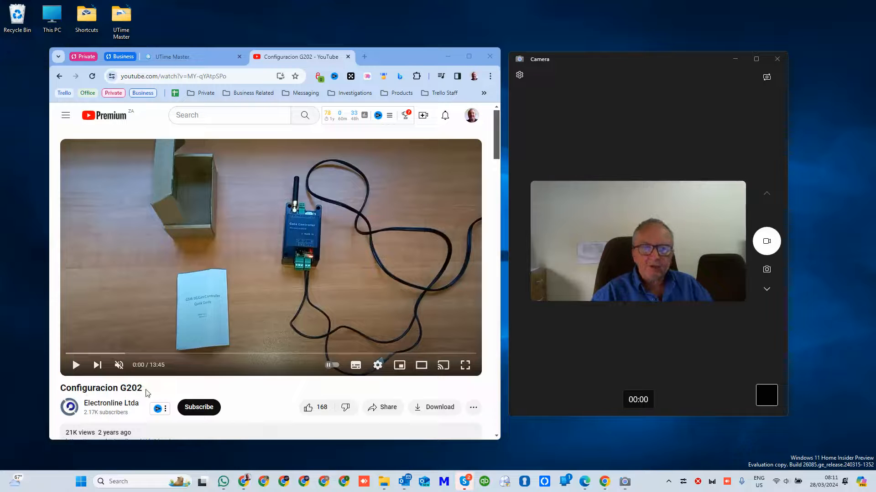
{"action": "mouse_move", "coordinate": [235, 242]}
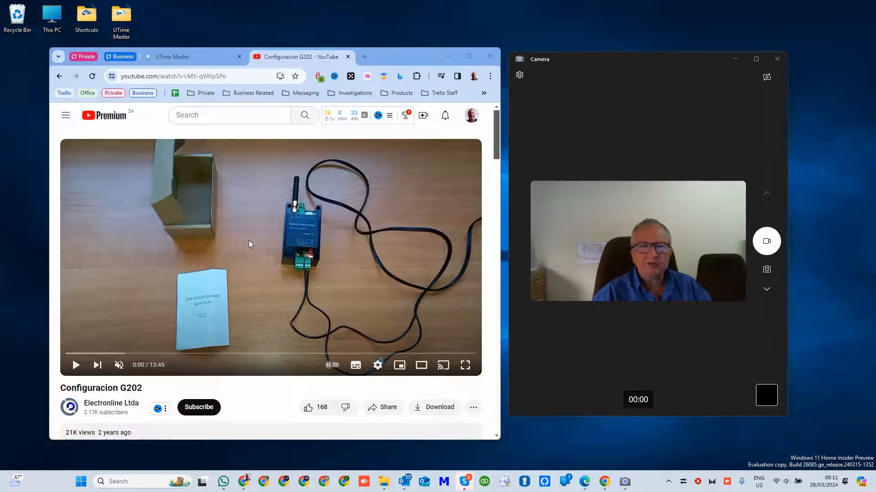
{"action": "mouse_move", "coordinate": [151, 271]}
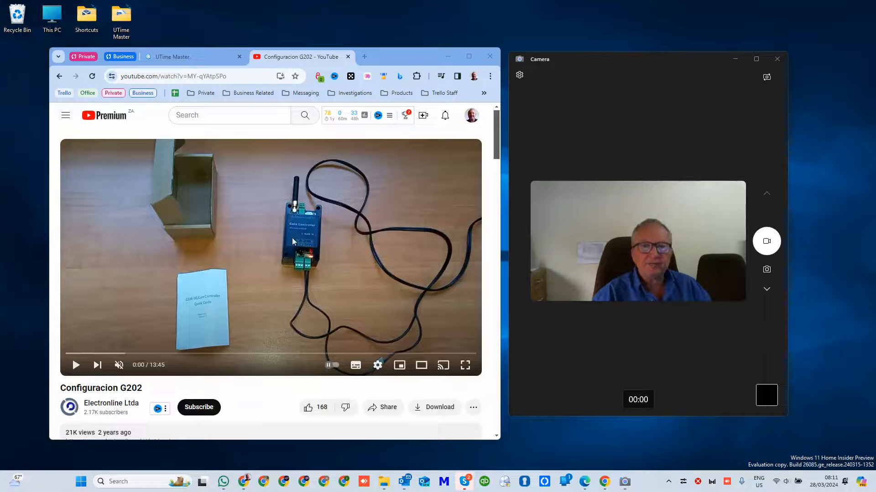
{"action": "mouse_move", "coordinate": [76, 367]}
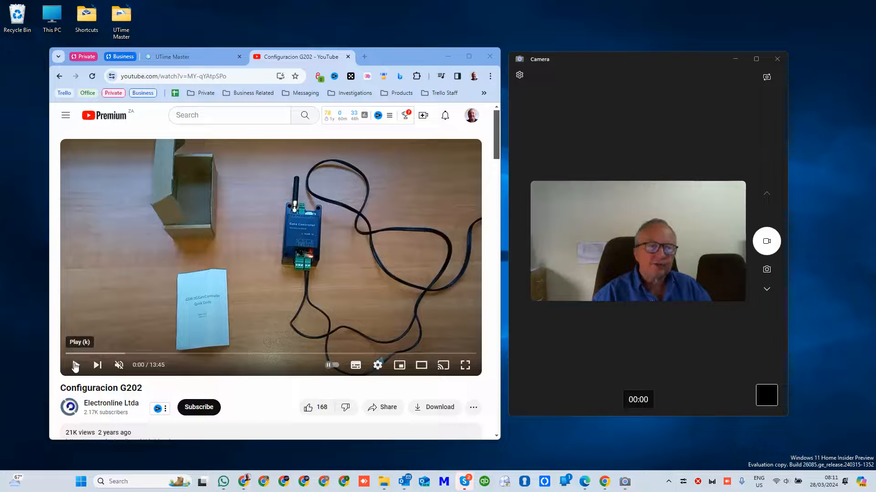
Step: Start playback of the Configuracion G202 gate controller video from the player controls
{"action": "left_click", "coordinate": [75, 365]}
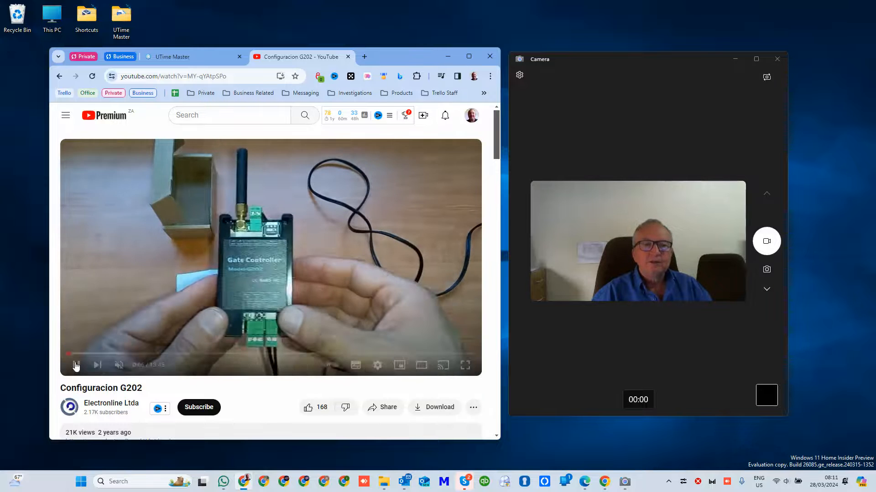
{"action": "left_click", "coordinate": [77, 365]}
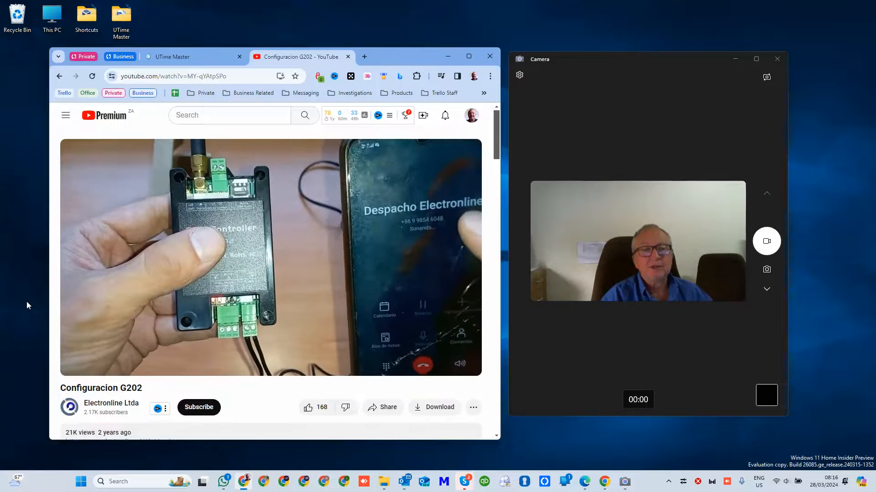
Step: Scrub the video to about 5:43 showing the controller on the desk and toggle the mute control
{"action": "left_click", "coordinate": [270, 257]}
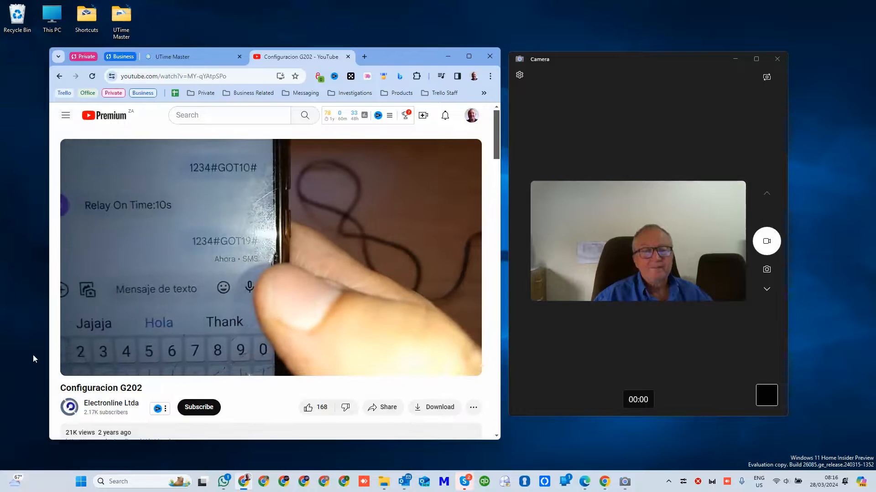
{"action": "mouse_move", "coordinate": [119, 366]}
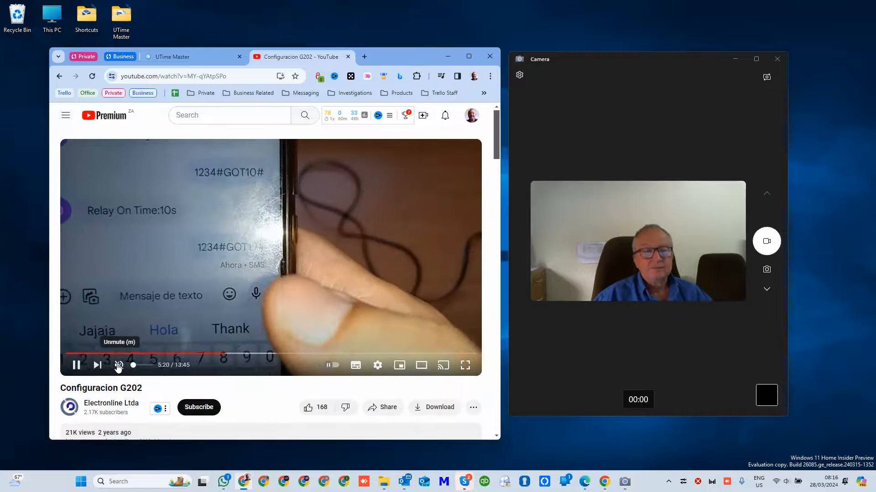
{"action": "left_click", "coordinate": [119, 364]}
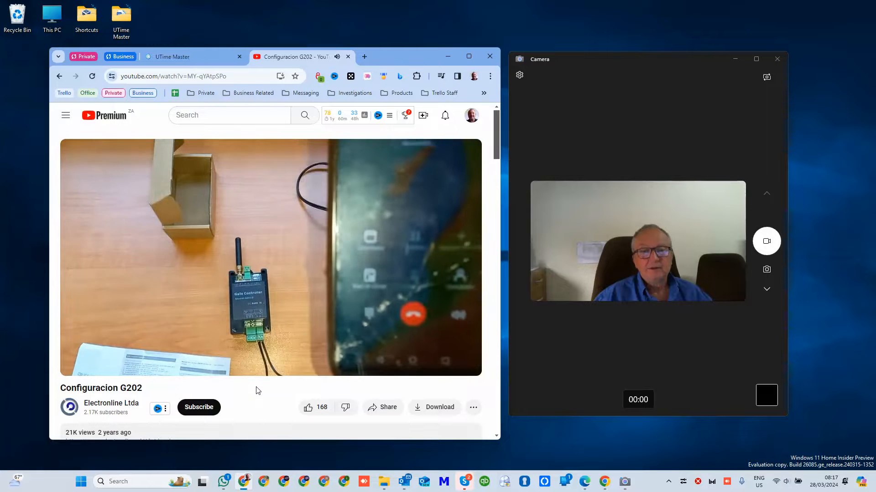
{"action": "mouse_move", "coordinate": [118, 365]}
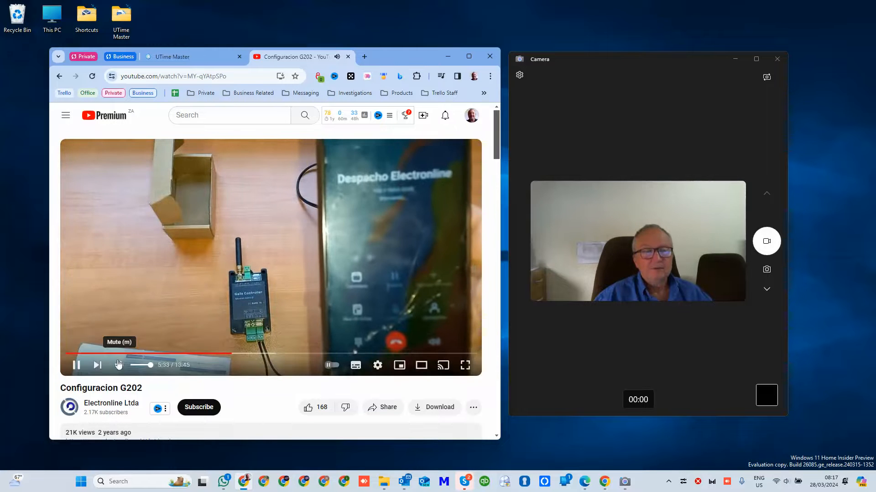
{"action": "left_click", "coordinate": [119, 365]}
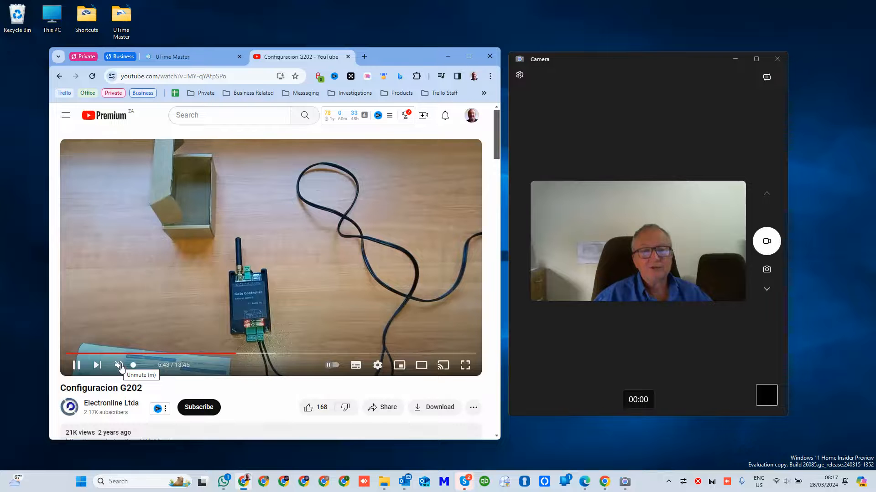
{"action": "left_click", "coordinate": [119, 365]}
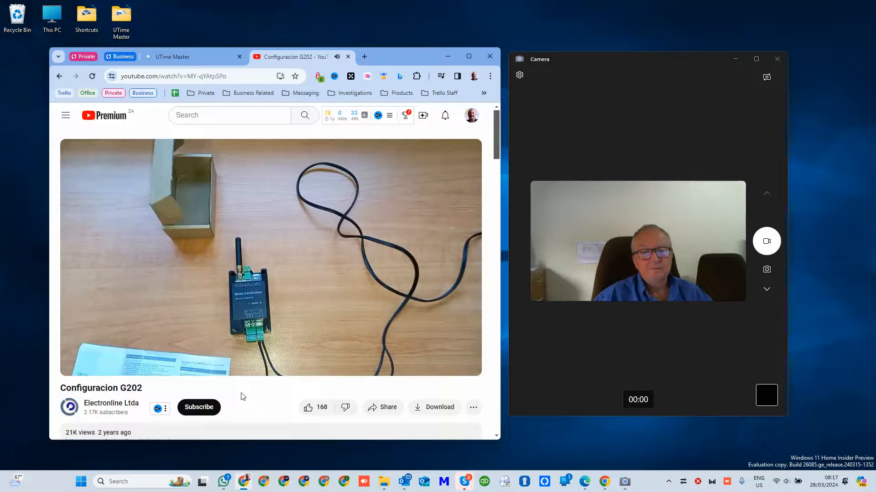
Step: Skip forward past the unboxing via 6:37 to about 10:04, the GSM signal SMS reply
{"action": "left_click", "coordinate": [243, 354]}
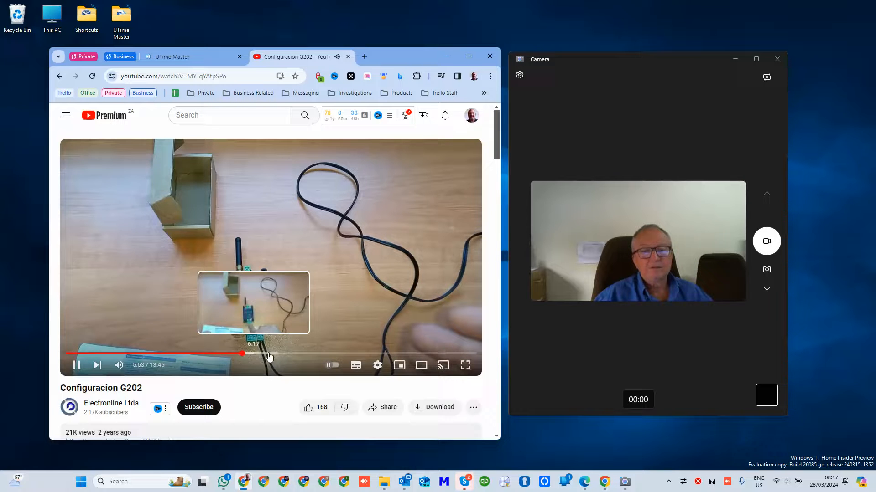
{"action": "left_click", "coordinate": [287, 366]}
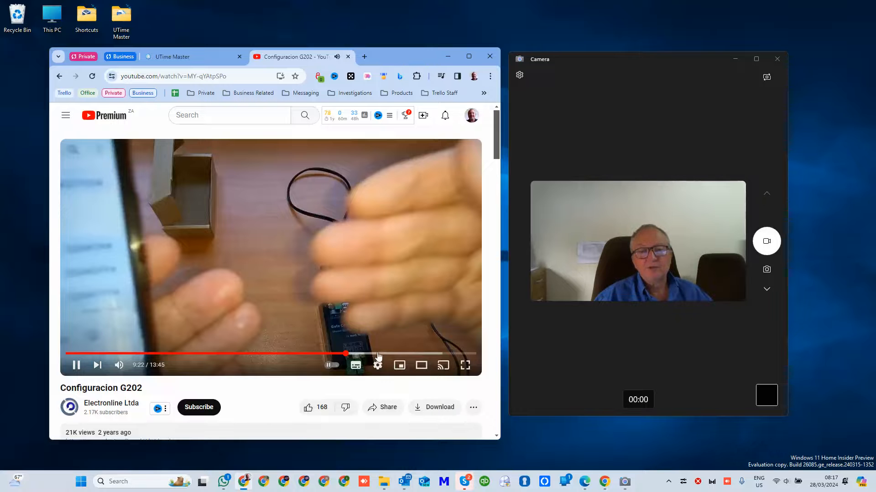
{"action": "left_click", "coordinate": [364, 354]}
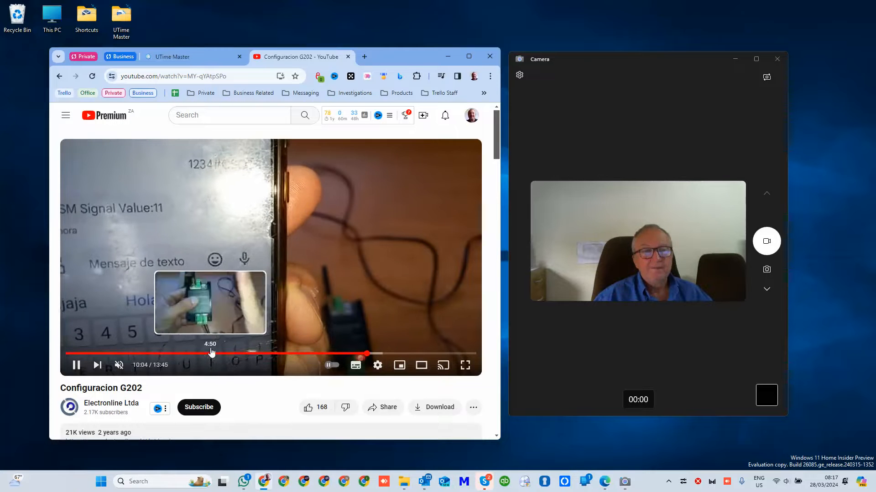
{"action": "mouse_move", "coordinate": [381, 355]}
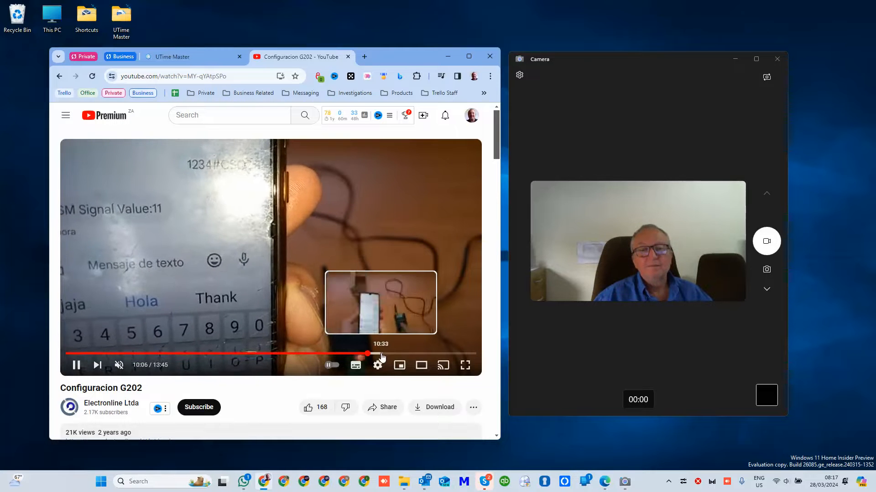
Step: Advance to about 10:33 then 11:16, reaching the relay action return SMS replies
{"action": "left_click", "coordinate": [381, 354]}
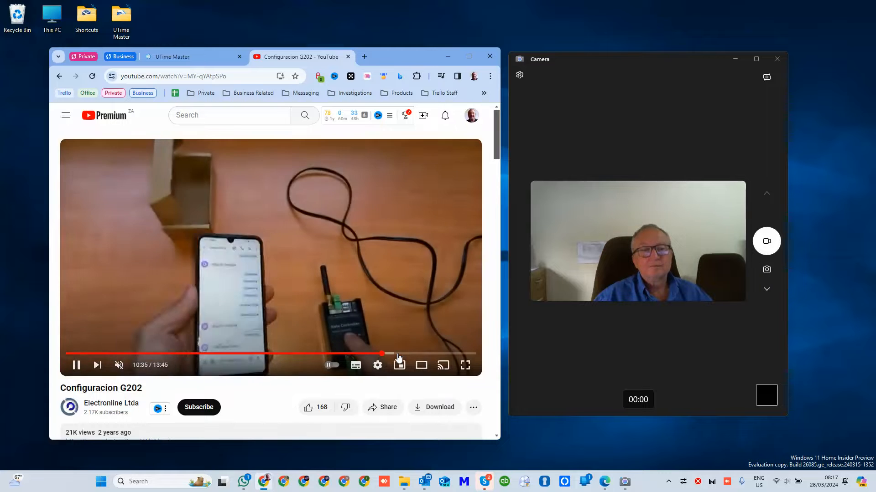
{"action": "left_click", "coordinate": [401, 354]}
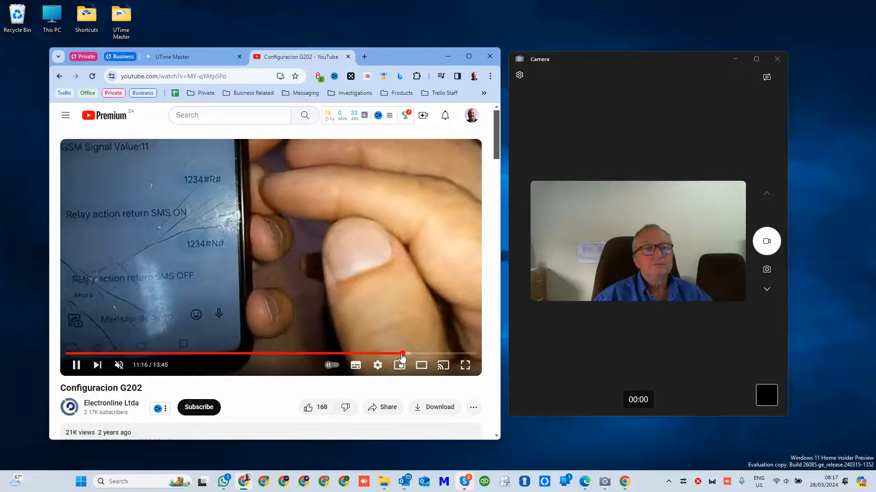
{"action": "mouse_move", "coordinate": [401, 354]}
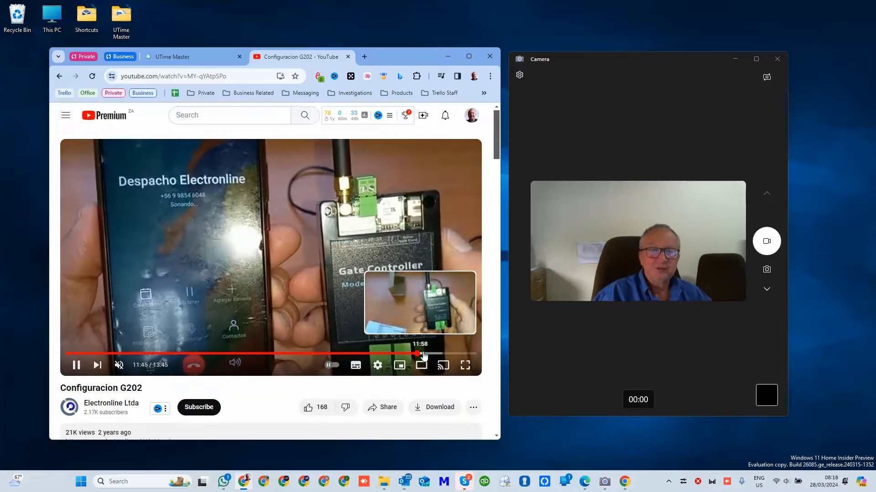
{"action": "left_click", "coordinate": [428, 354]}
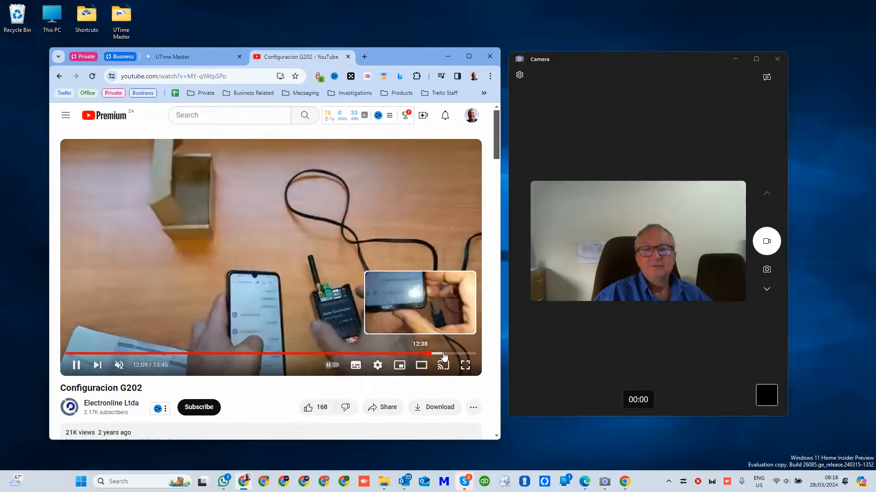
{"action": "left_click", "coordinate": [431, 354]}
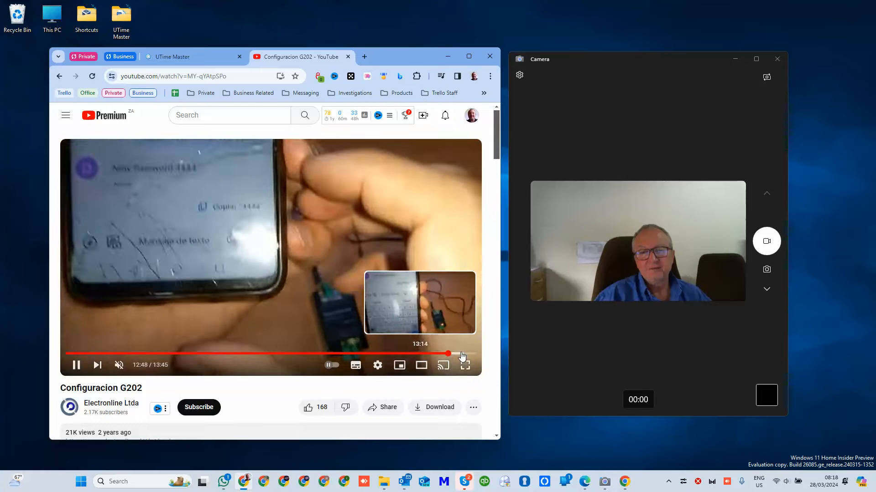
{"action": "left_click", "coordinate": [461, 354]}
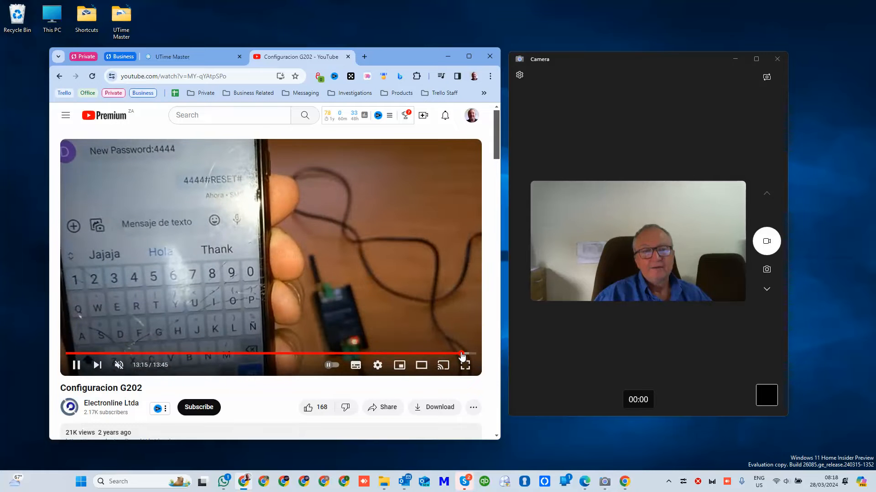